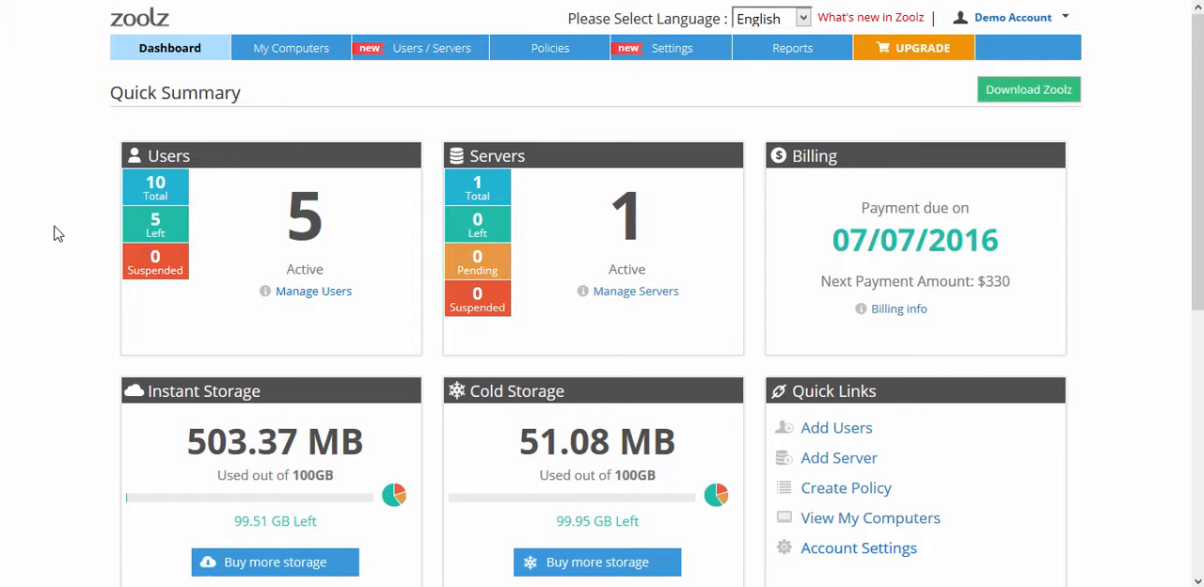
mouse_move(278, 81)
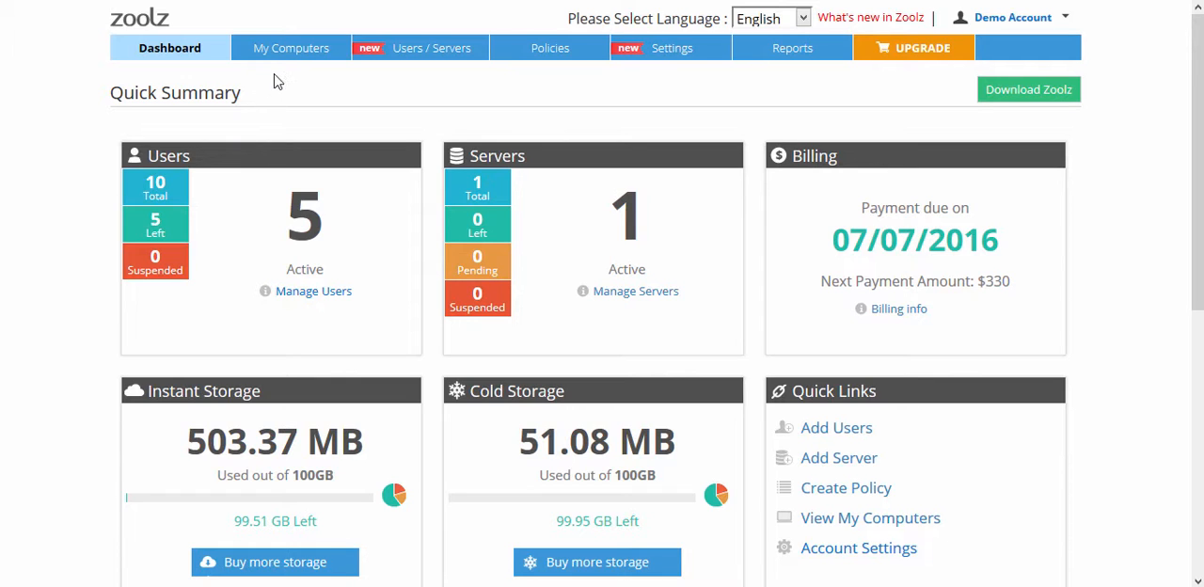
Show John's Laptop backed-up Desktop files from the My Computers view
left_click(290, 47)
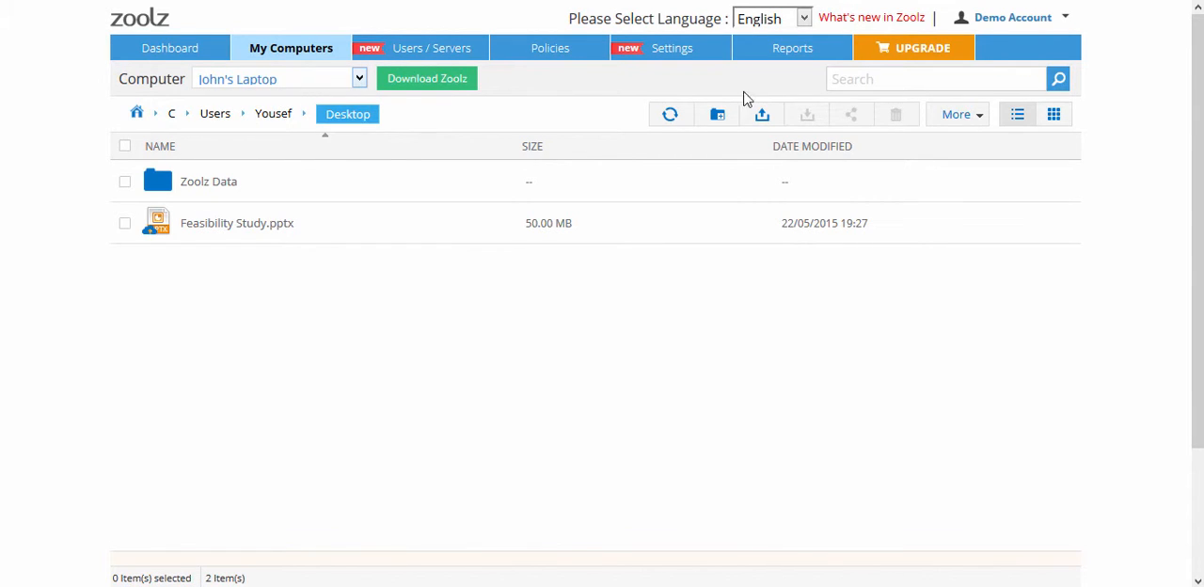
type("s")
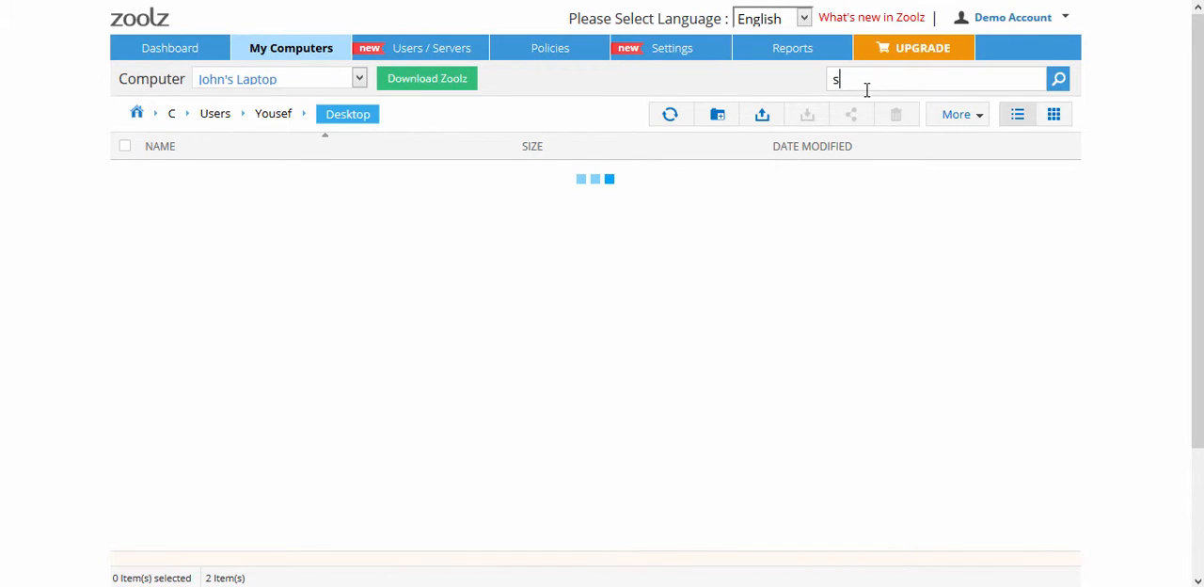
type("tudy")
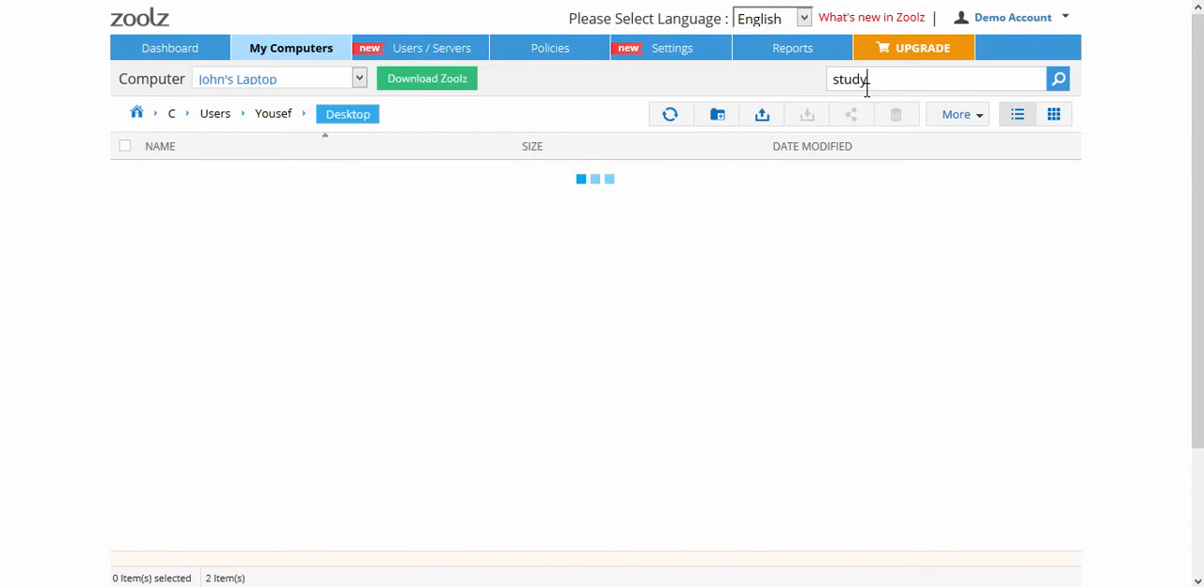
left_click(1058, 79)
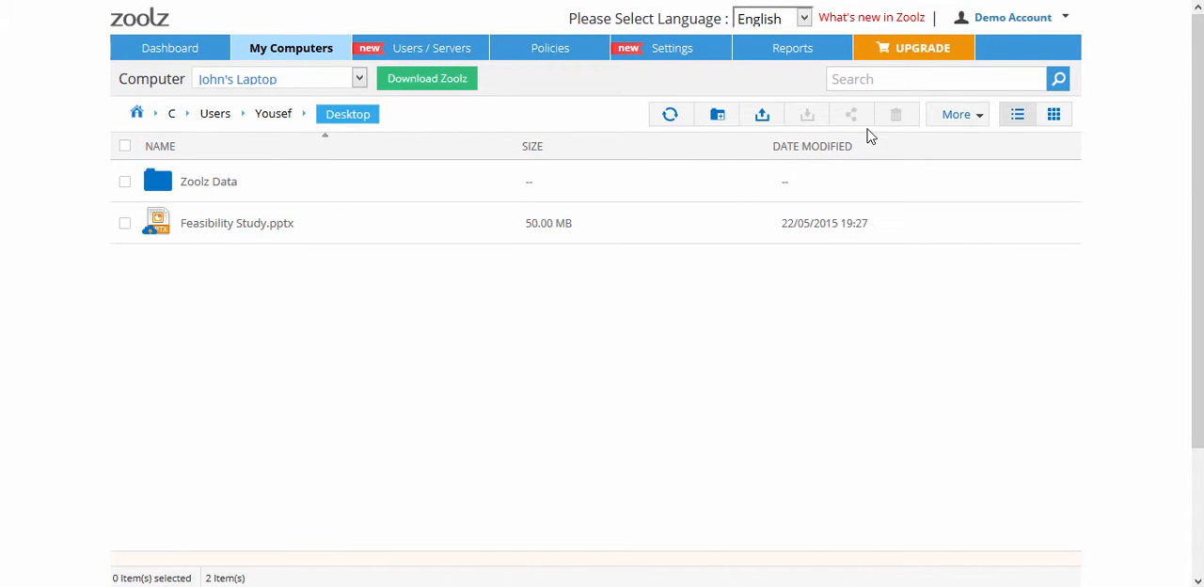
Generate a share link for Feasibility Study.pptx and dismiss the share dialog
left_click(124, 223)
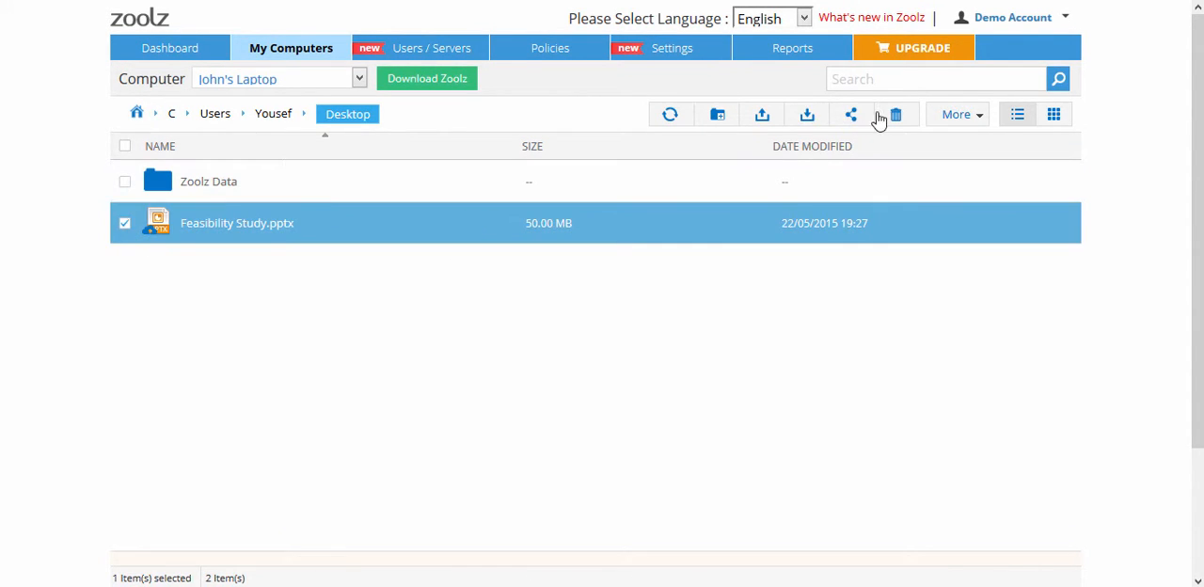
left_click(849, 114)
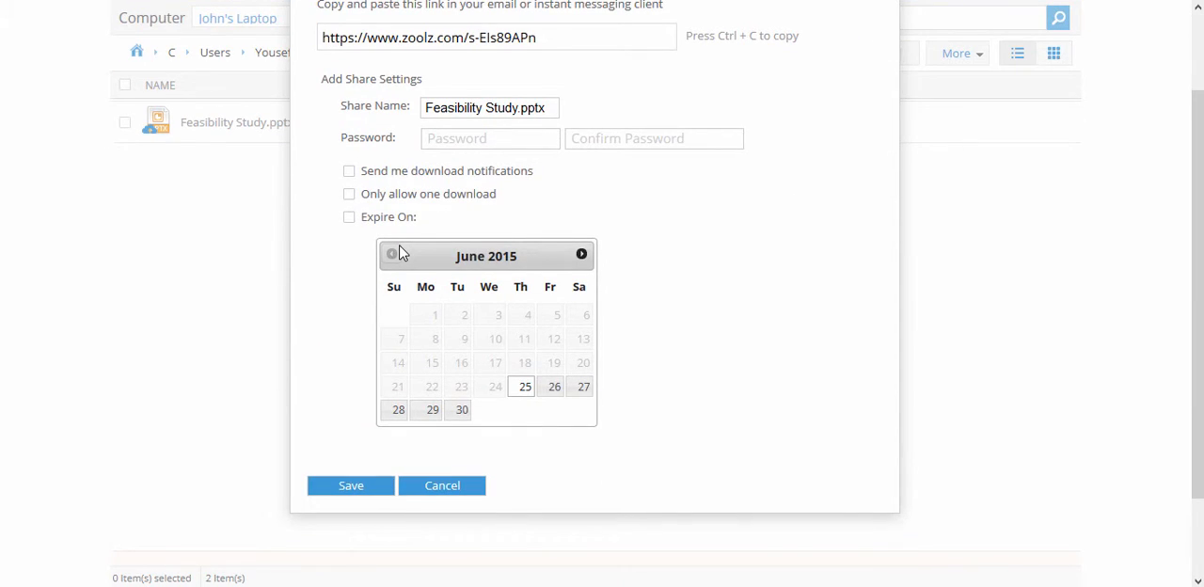
mouse_move(405, 377)
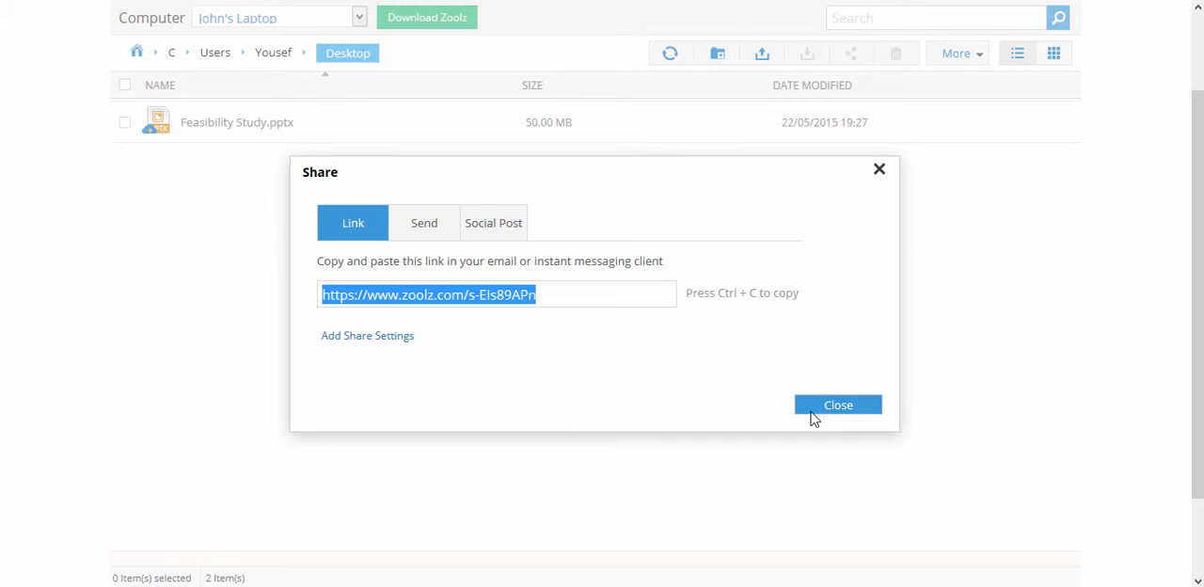
left_click(837, 404)
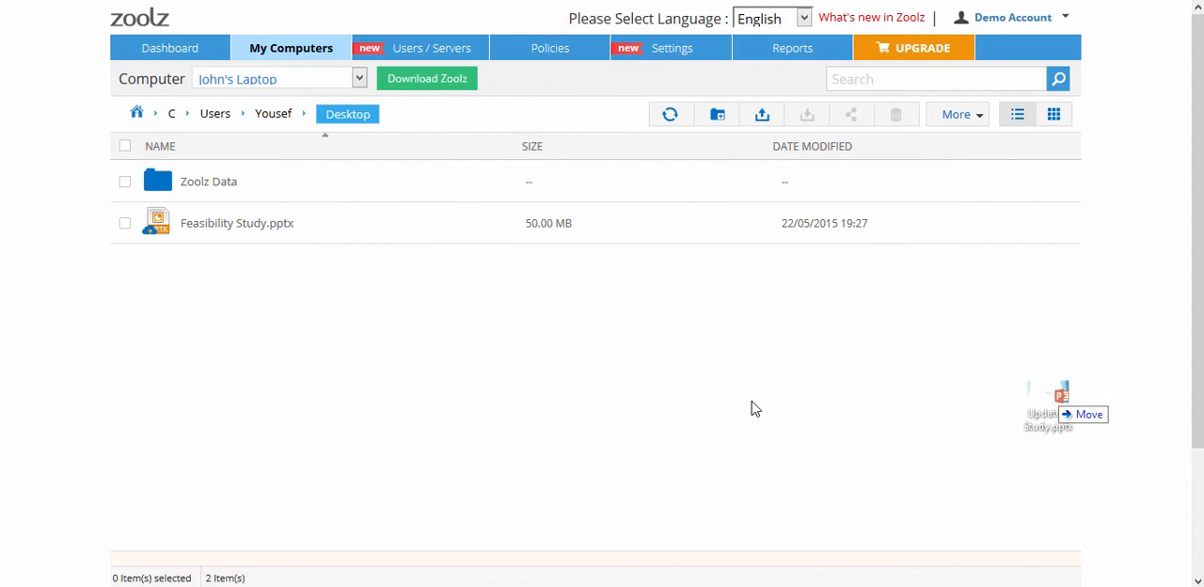
Upload Updated Study.pptx by dragging it from the Windows desktop into the Zoolz Desktop list
left_click_drag(1047, 409, 470, 320)
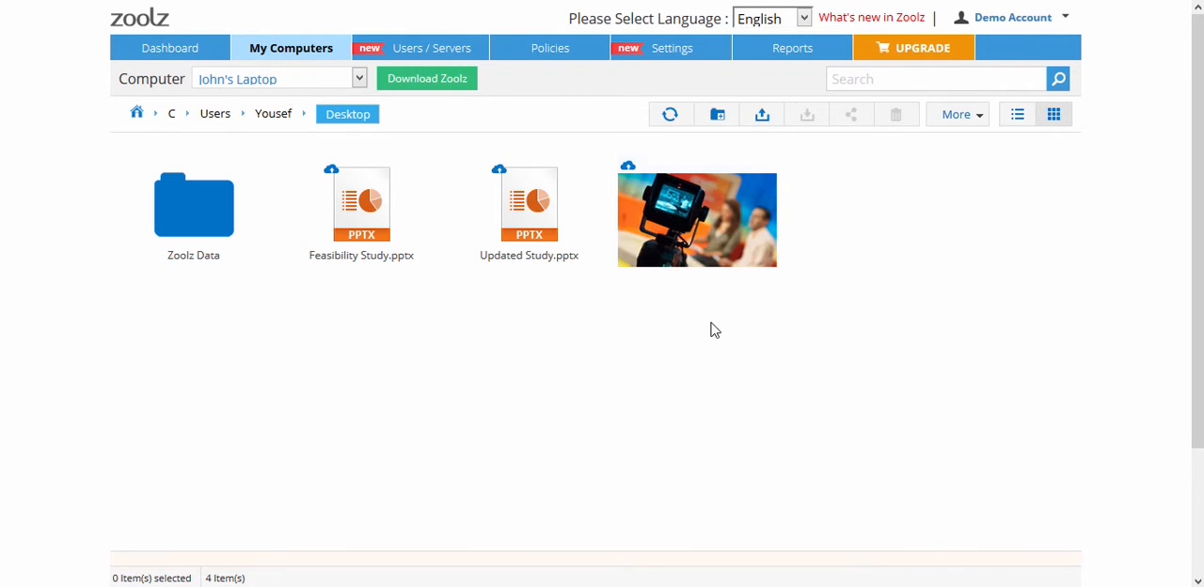
mouse_move(714, 339)
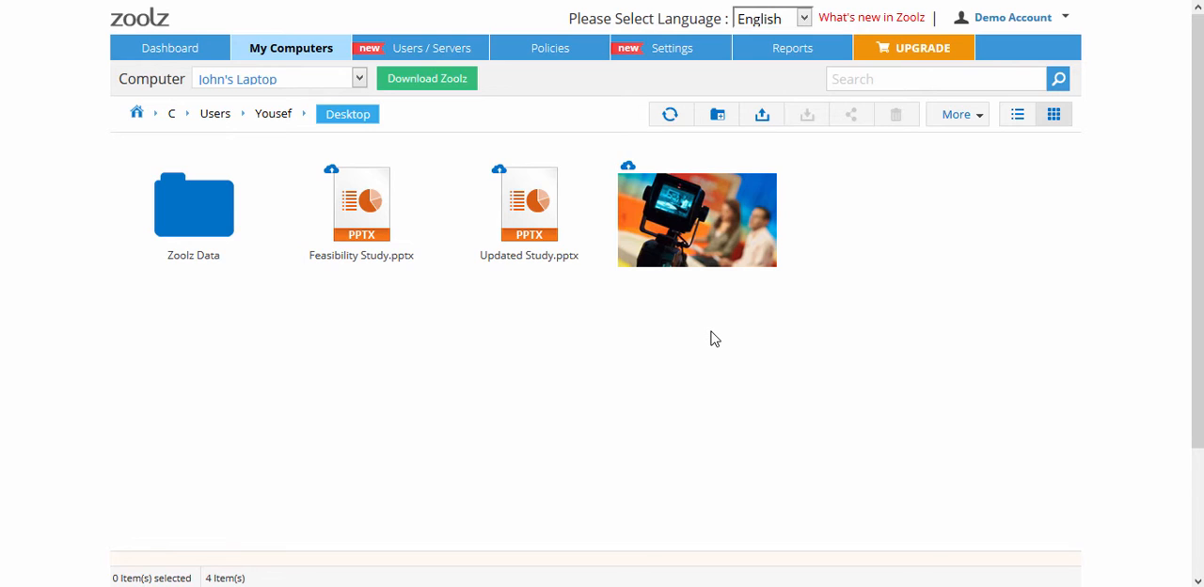